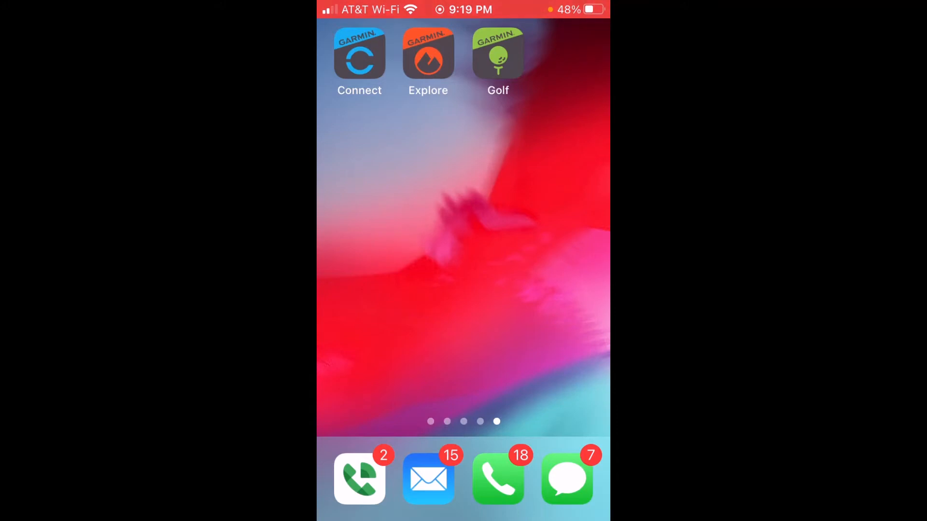
Launch Garmin Connect from the iOS Home Screen
{"action": "left_click", "coordinate": [360, 53]}
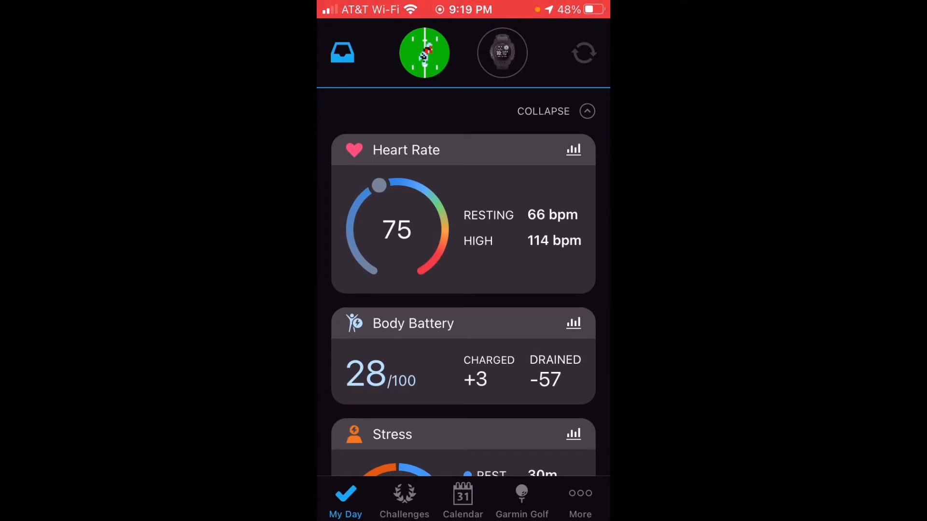
Navigate through More and Health Stats to the Weight page
{"action": "left_click", "coordinate": [579, 499]}
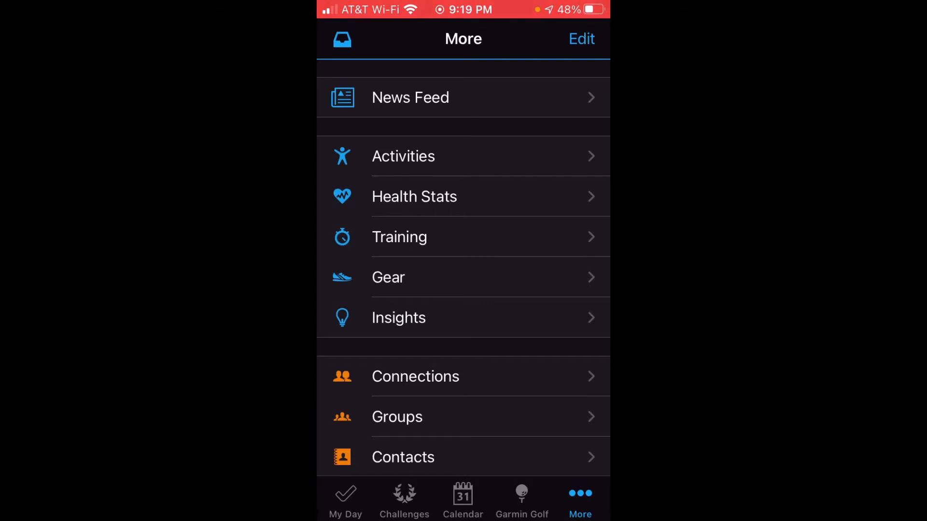
{"action": "left_click", "coordinate": [414, 197]}
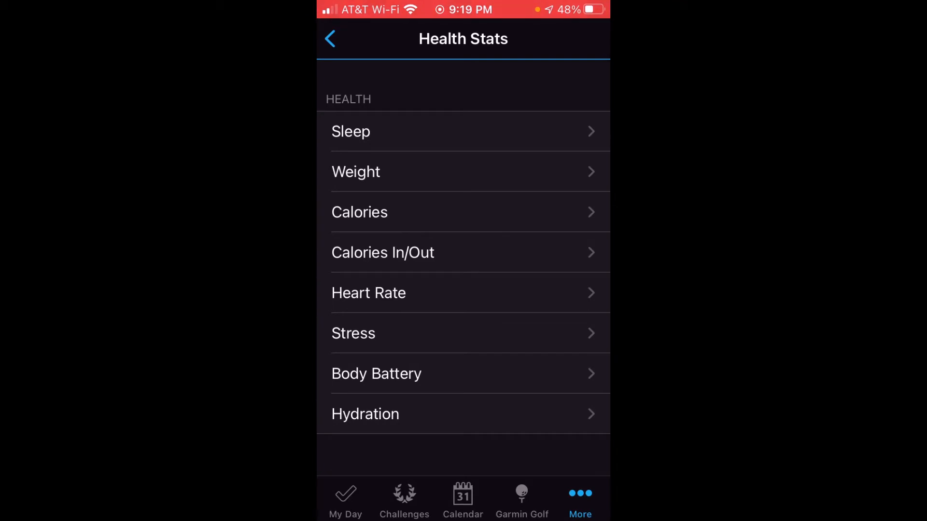
{"action": "left_click", "coordinate": [356, 171]}
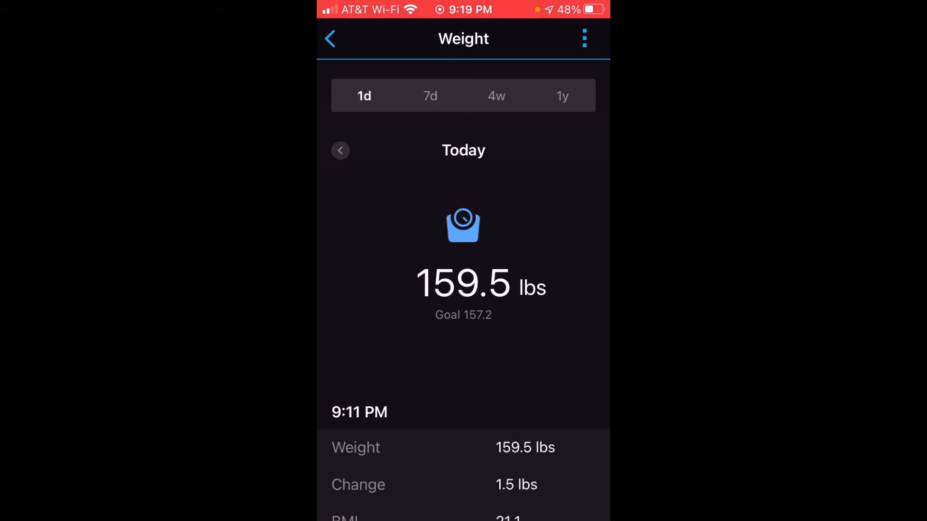
Open the Weight page's options menu from the three-dot button
{"action": "left_click", "coordinate": [584, 38]}
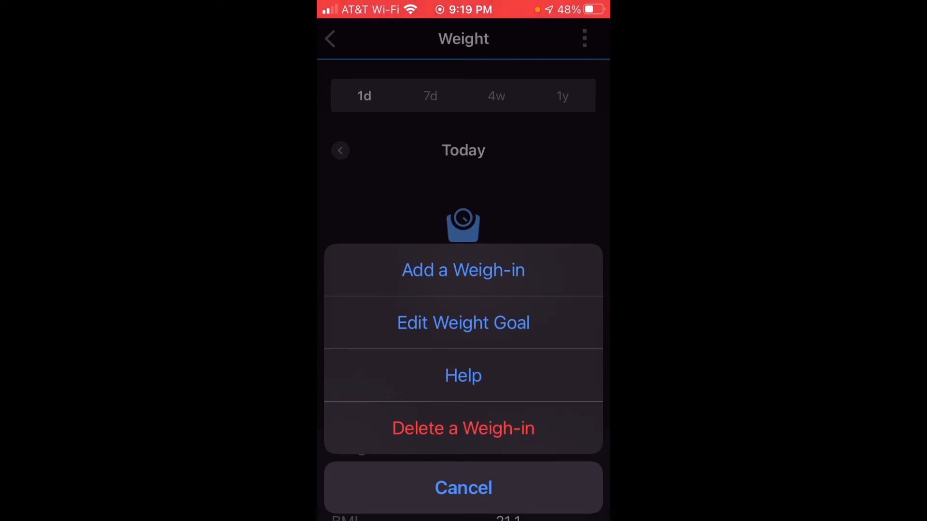
Change the weight goal from 157.2 lbs to 154.1 lbs
{"action": "left_click", "coordinate": [463, 323]}
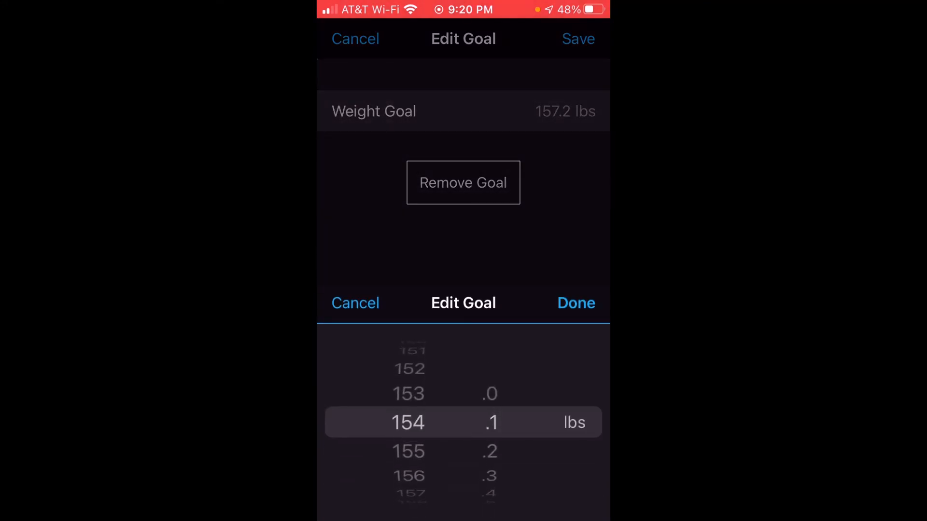
{"action": "left_click", "coordinate": [576, 303]}
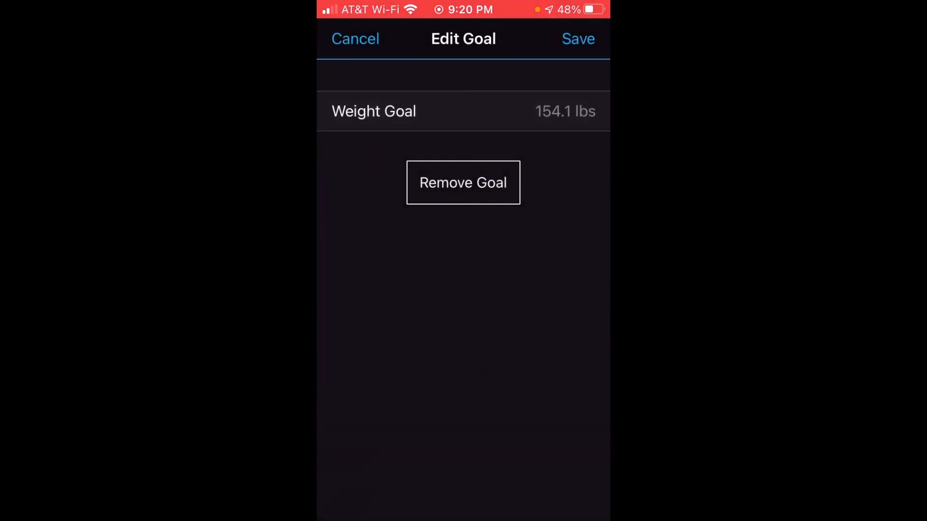